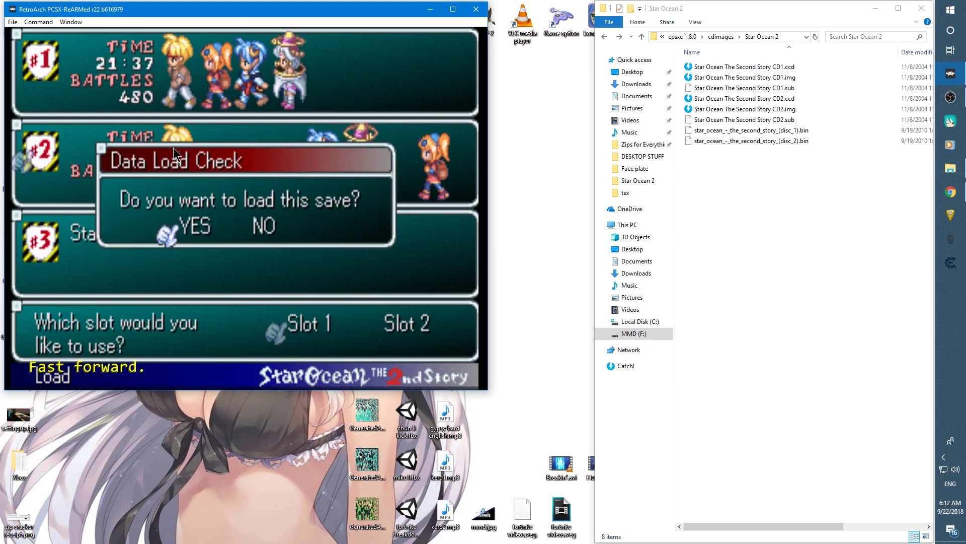
# - Confirm loading the Star Ocean save so the game reaches the 'Please insert DISC 2' screen
pyautogui.click(198, 227)
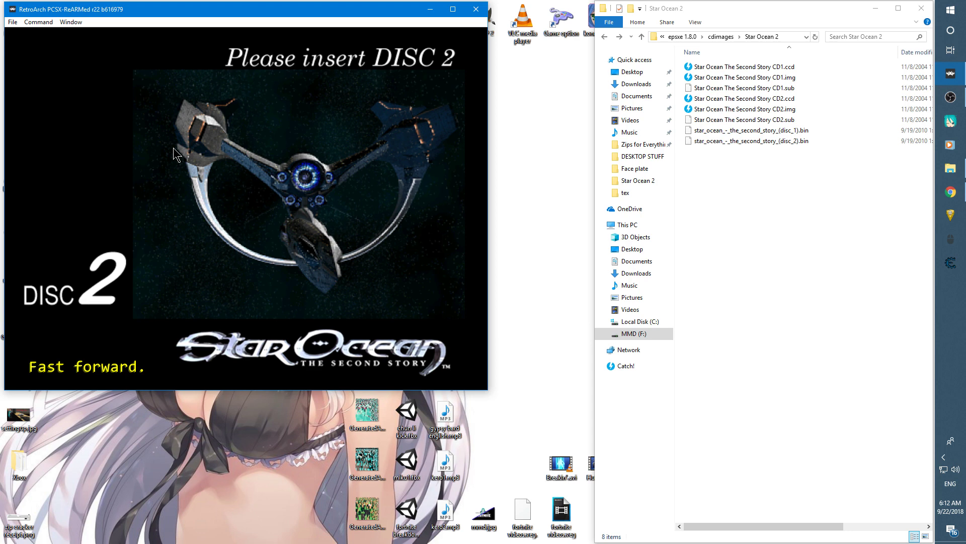
pyautogui.moveTo(137, 107)
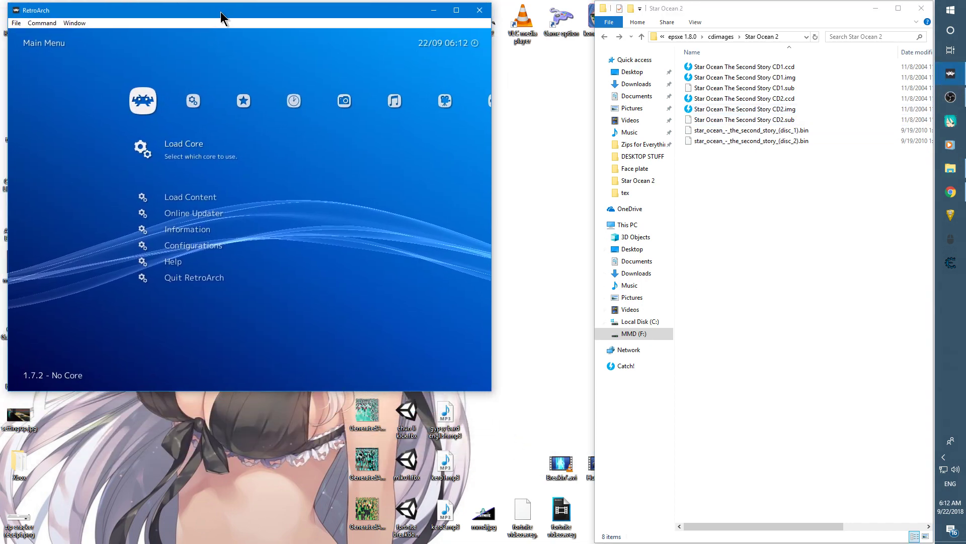
# - Rename the disc 1 BIN with a ' retroarch sucks' suffix and the disc 2 BIN to star_ocean_-_the_second_story_(disc_1).bin
pyautogui.click(751, 130)
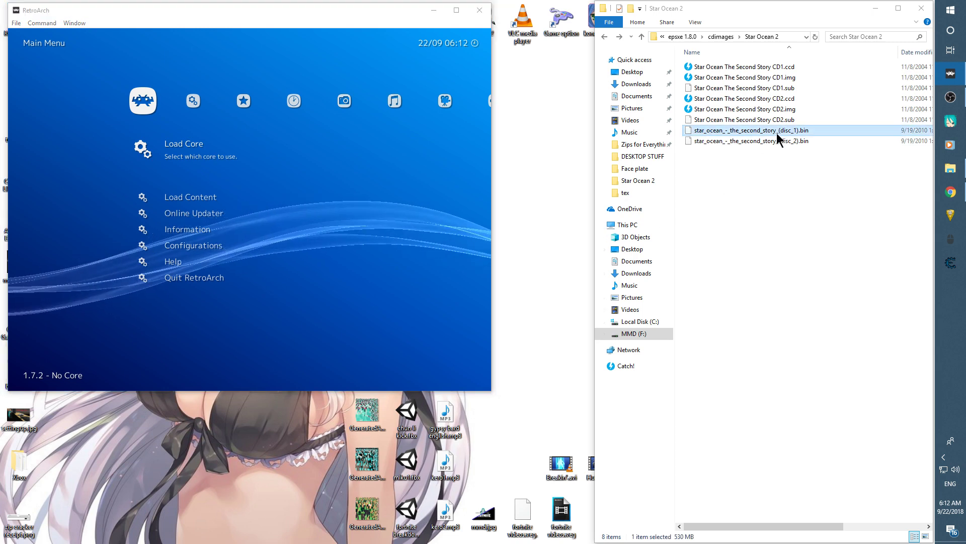
pyautogui.click(758, 141)
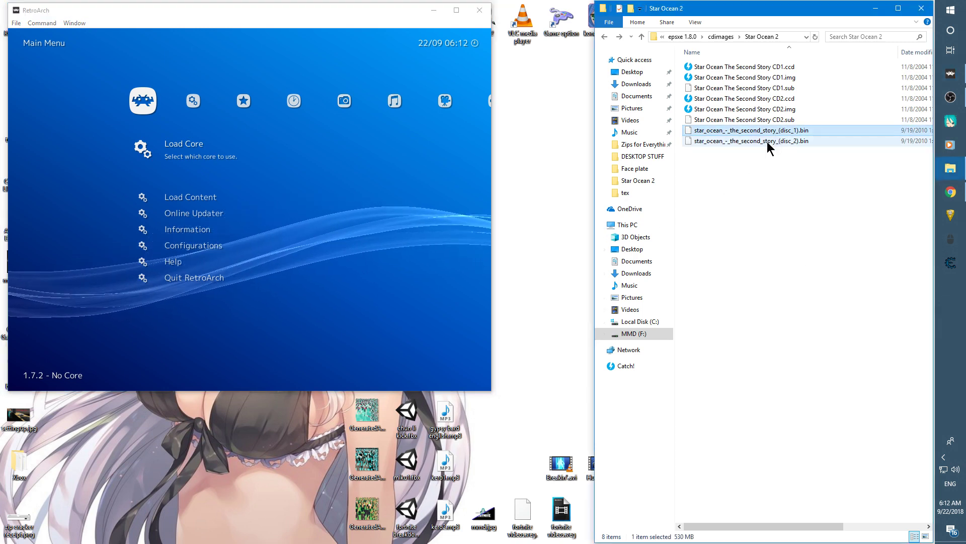
pyautogui.moveTo(760, 145)
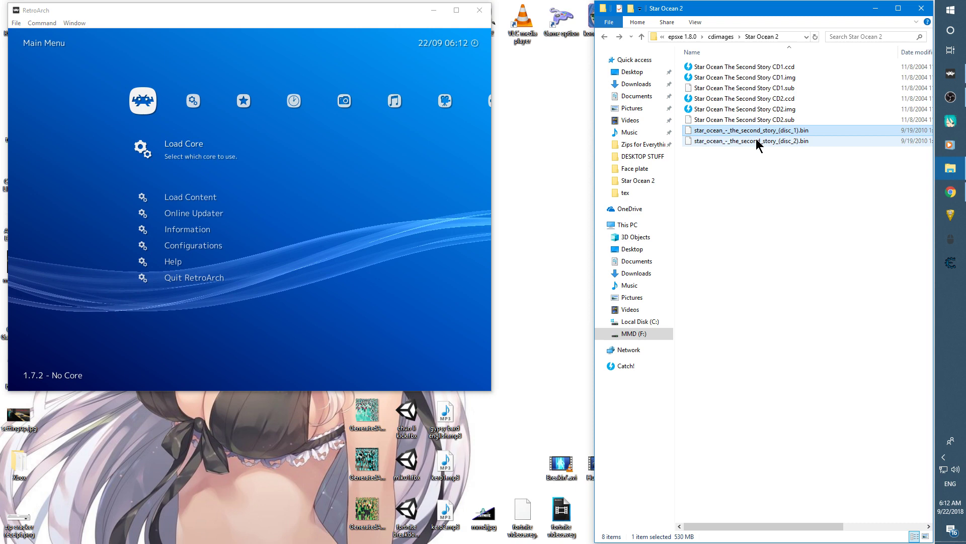
pyautogui.click(753, 129)
pyautogui.write(' retroarch sucks')
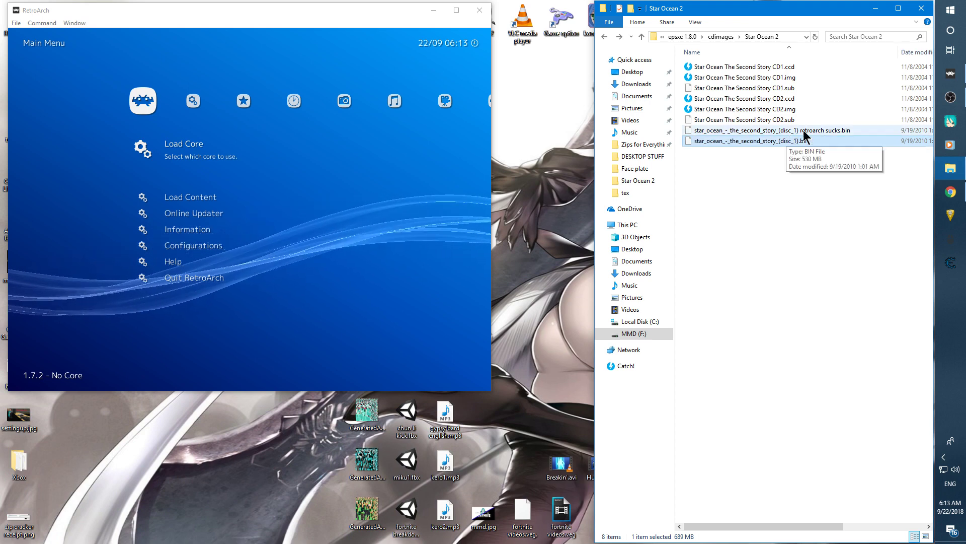
pyautogui.moveTo(821, 135)
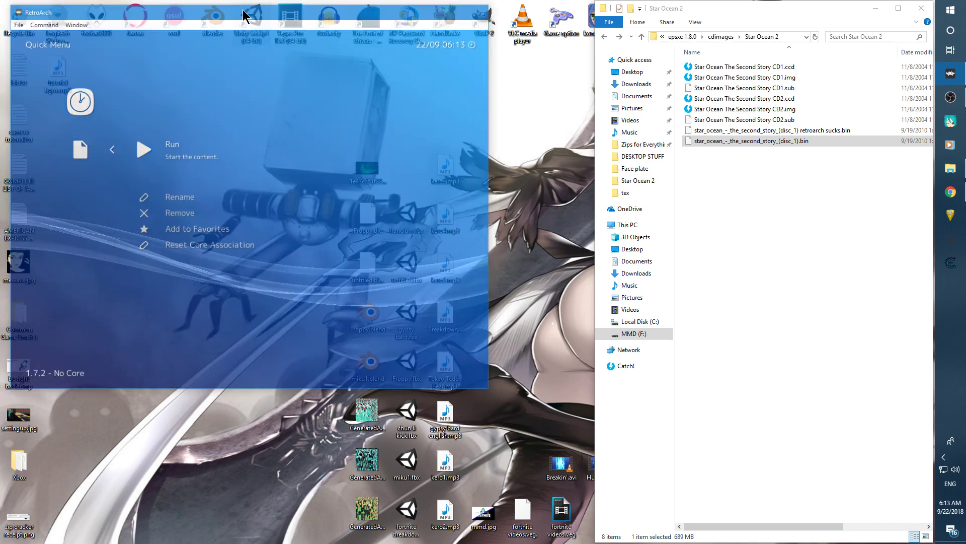
# - Focus the RetroArch window to run the renamed disc image with the PCSX-ReARMed core
pyautogui.click(144, 149)
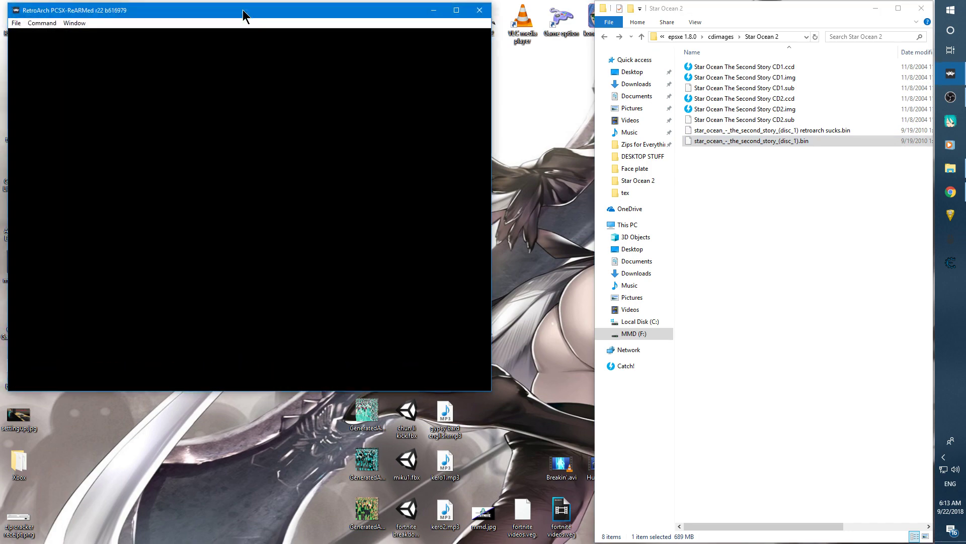